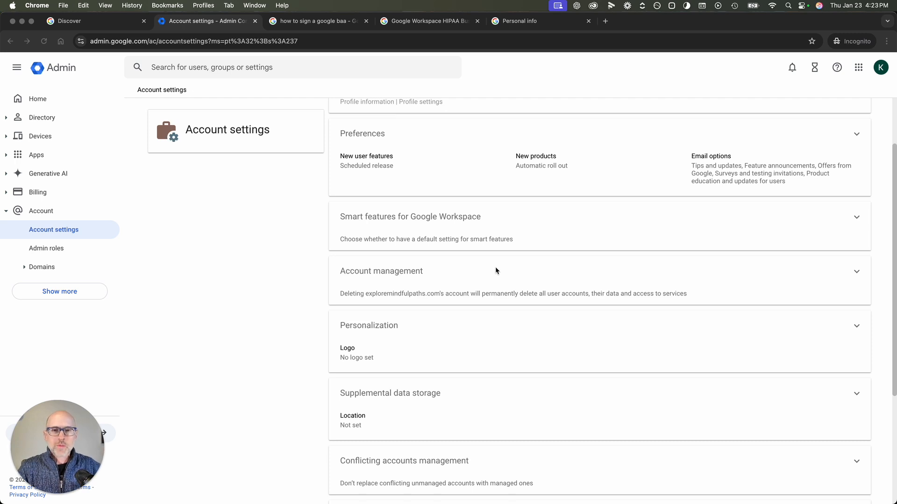
{"action": "mouse_move", "coordinate": [86, 46]}
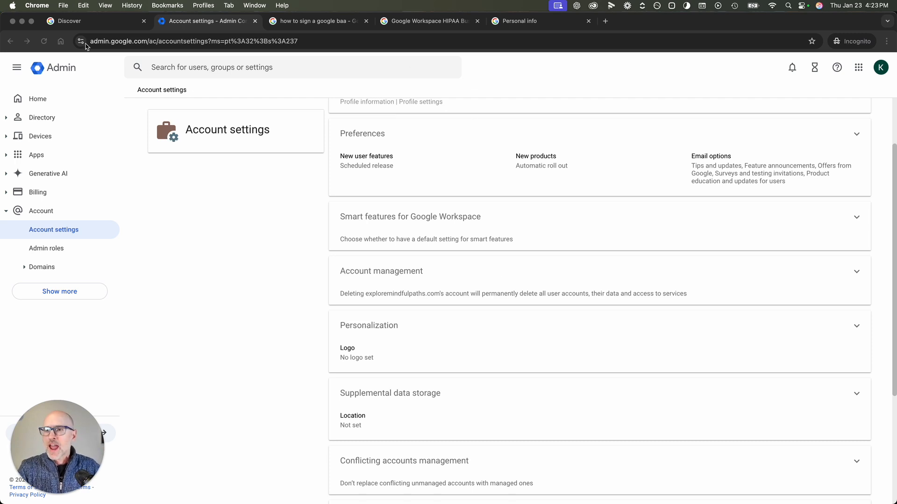
{"action": "mouse_move", "coordinate": [34, 139]}
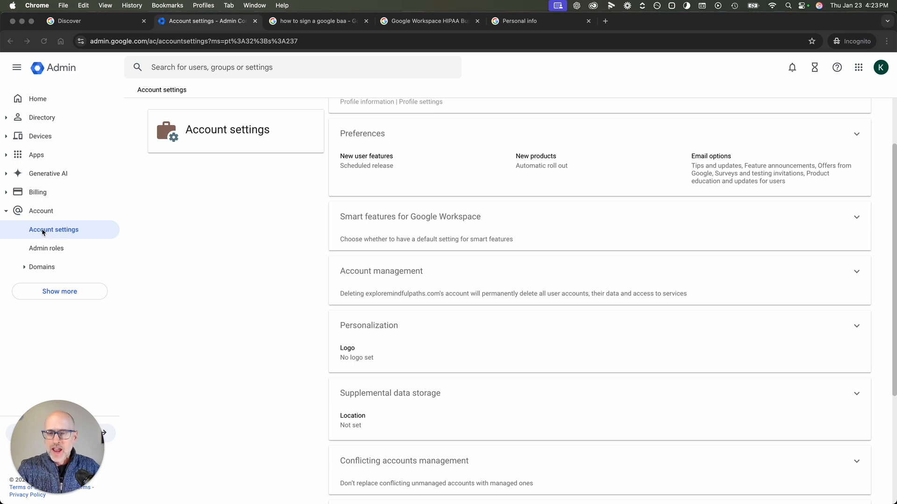
Go to Legal and compliance and start editing the local privacy representative details
{"action": "scroll", "scroll_direction": "down", "scroll_amount": 3}
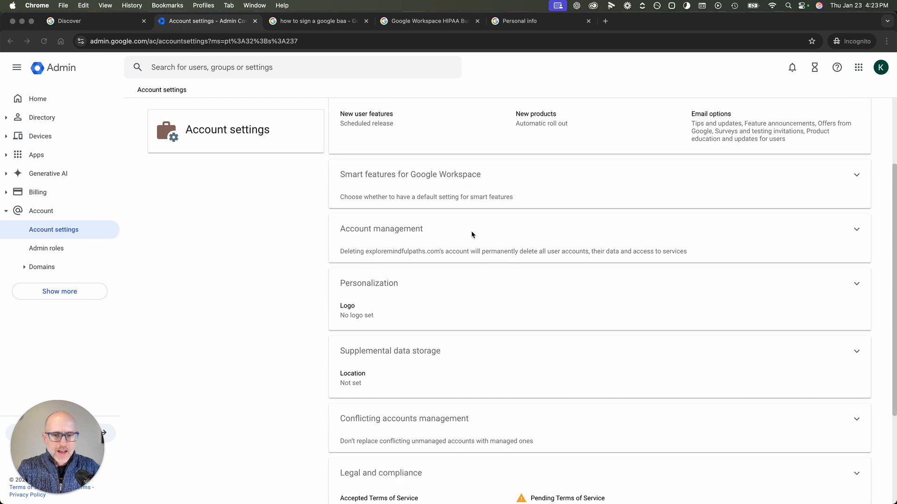
{"action": "scroll", "scroll_direction": "down", "scroll_amount": 3}
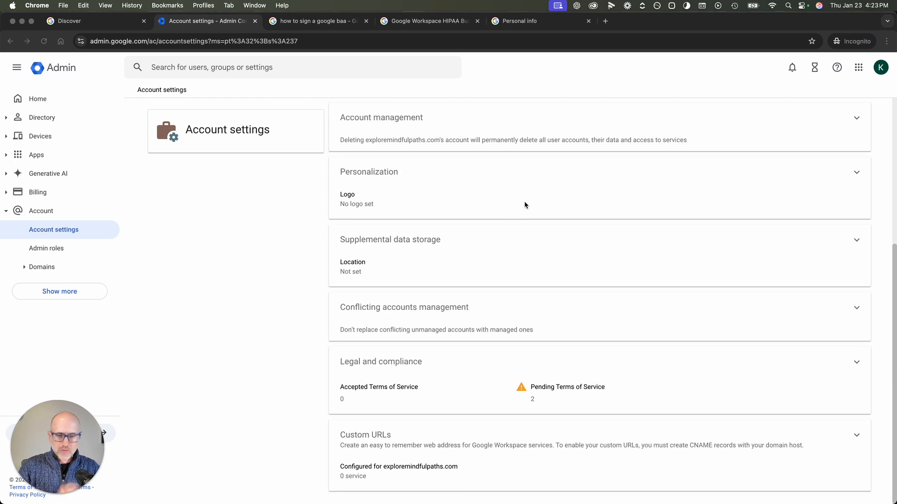
{"action": "mouse_move", "coordinate": [783, 370]}
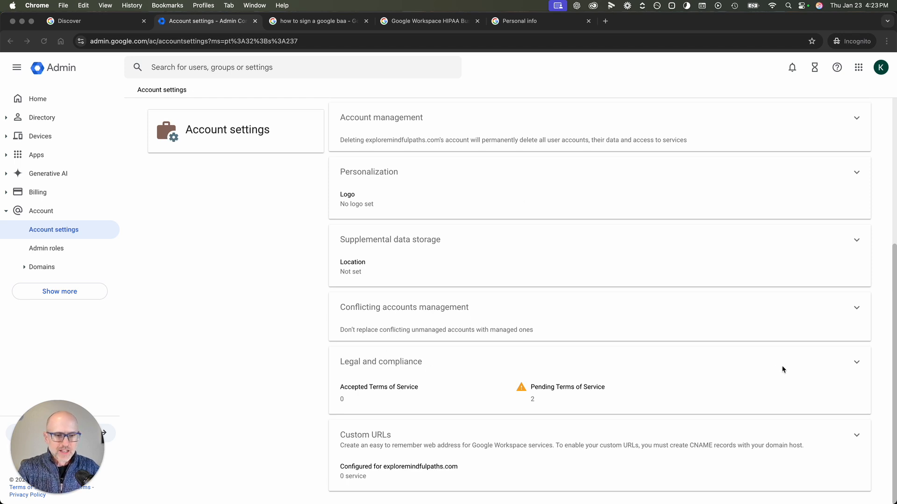
{"action": "left_click", "coordinate": [856, 361]}
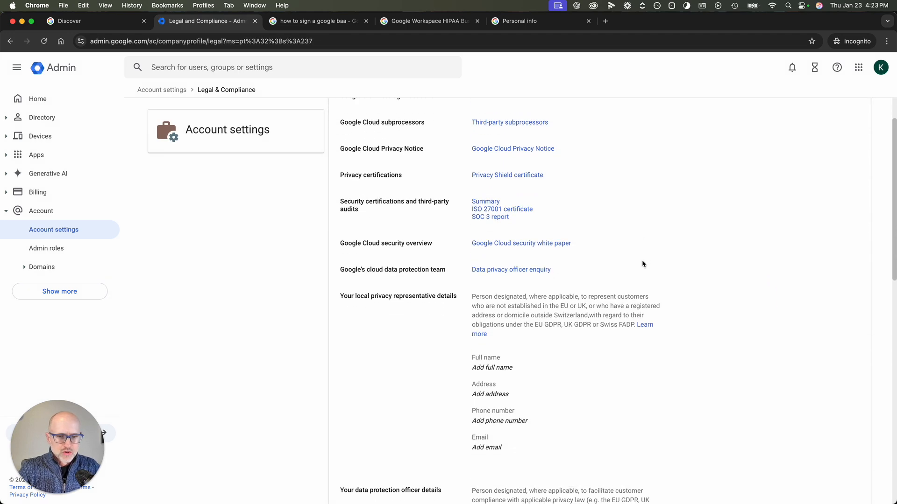
{"action": "scroll", "scroll_direction": "down", "scroll_amount": 3}
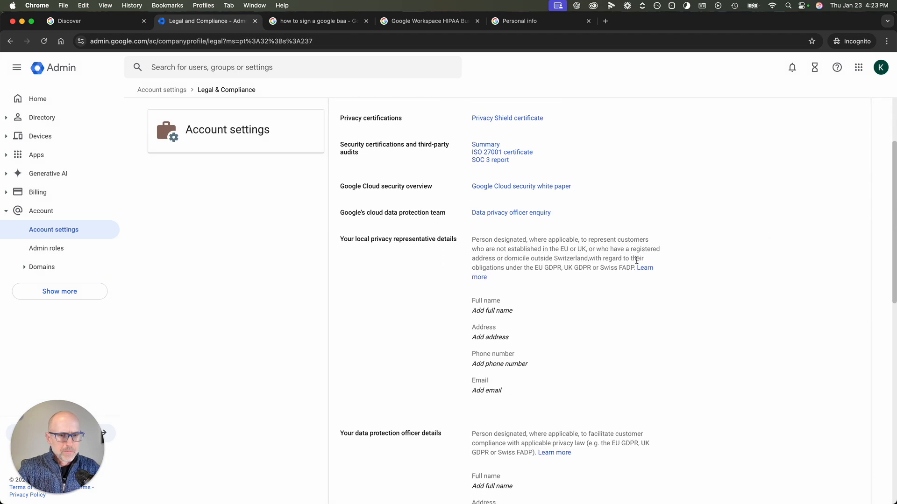
{"action": "mouse_move", "coordinate": [410, 254]}
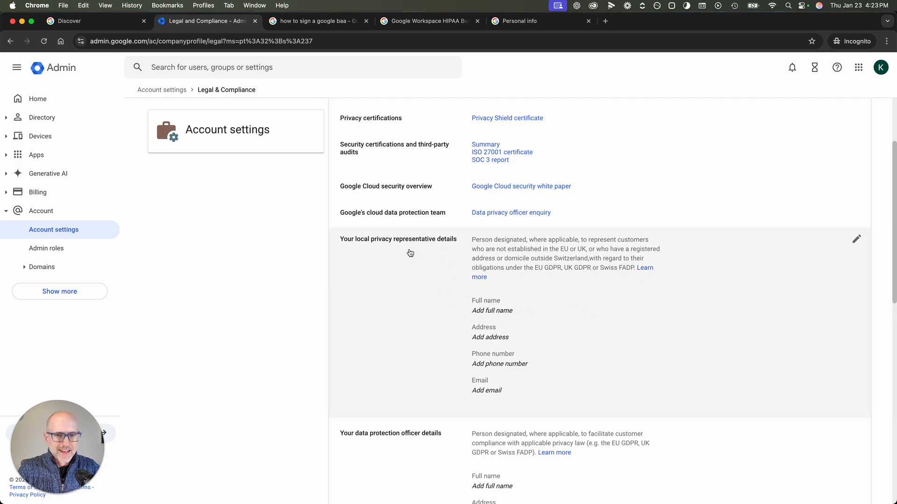
{"action": "left_click", "coordinate": [856, 239]}
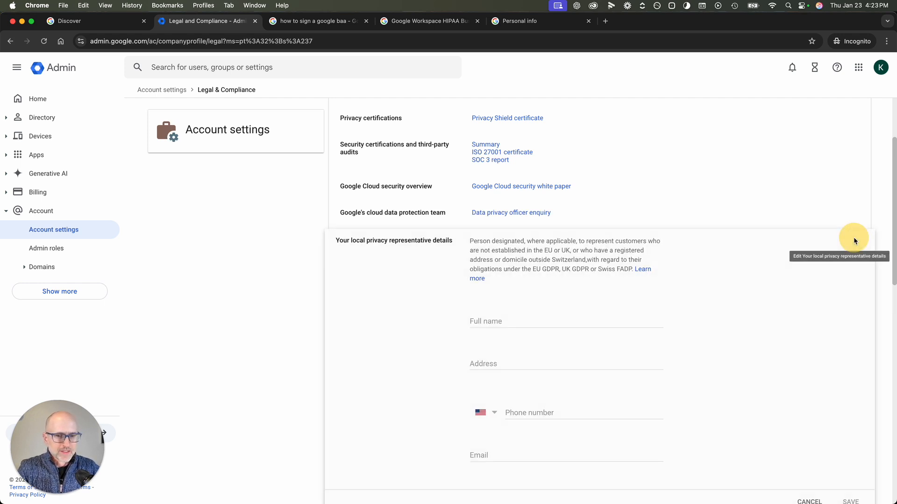
{"action": "mouse_move", "coordinate": [811, 205]}
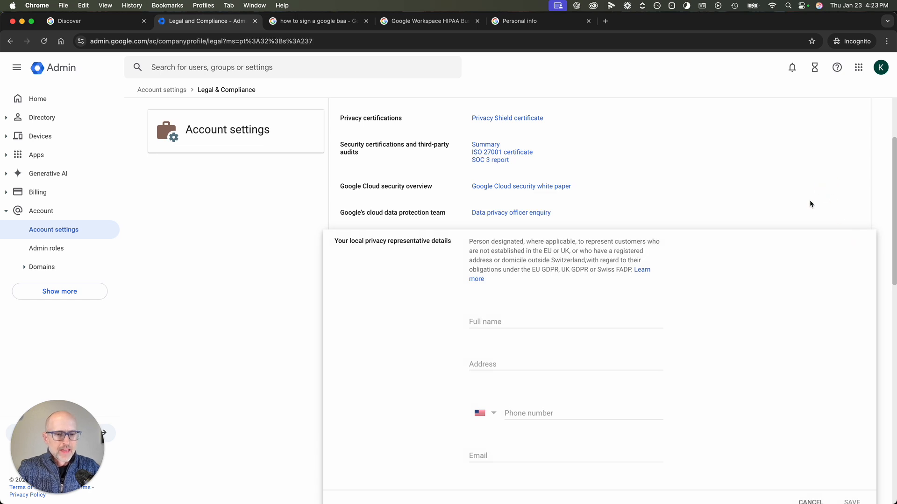
Scroll down to the Security and Privacy Additional Terms section
{"action": "scroll", "scroll_direction": "down", "scroll_amount": 3}
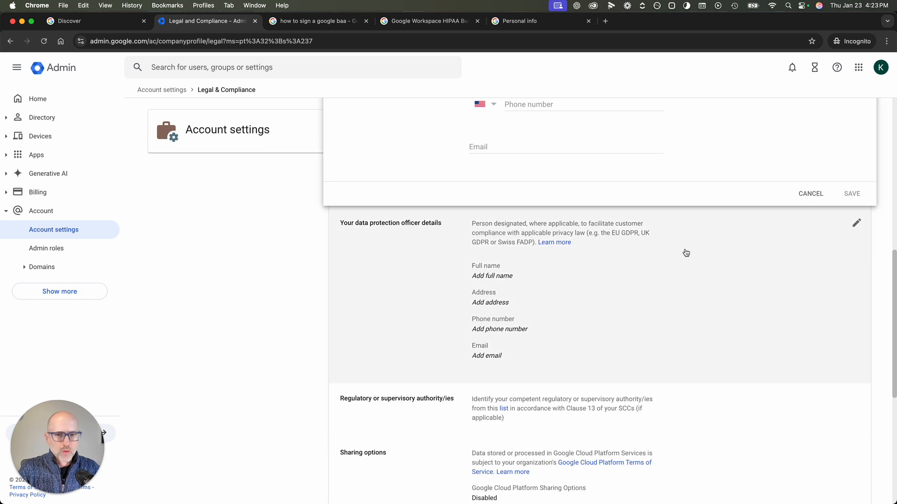
{"action": "mouse_move", "coordinate": [508, 232]}
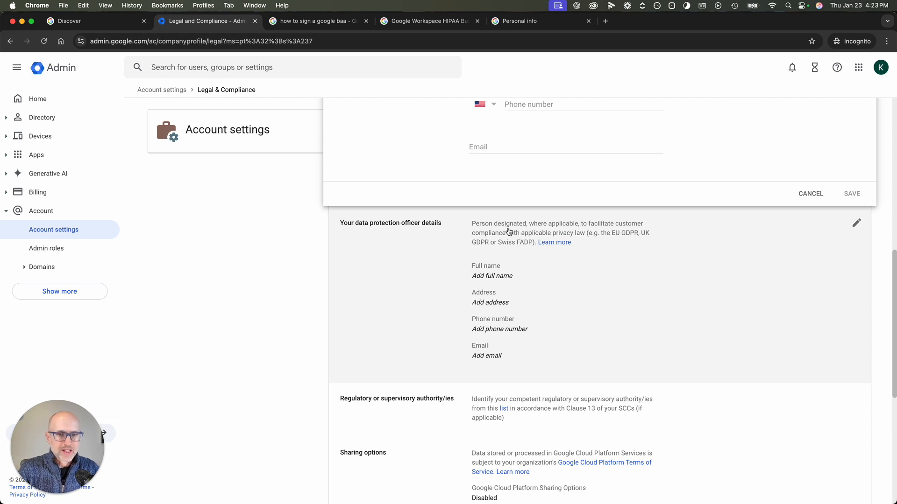
{"action": "scroll", "scroll_direction": "down", "scroll_amount": 3}
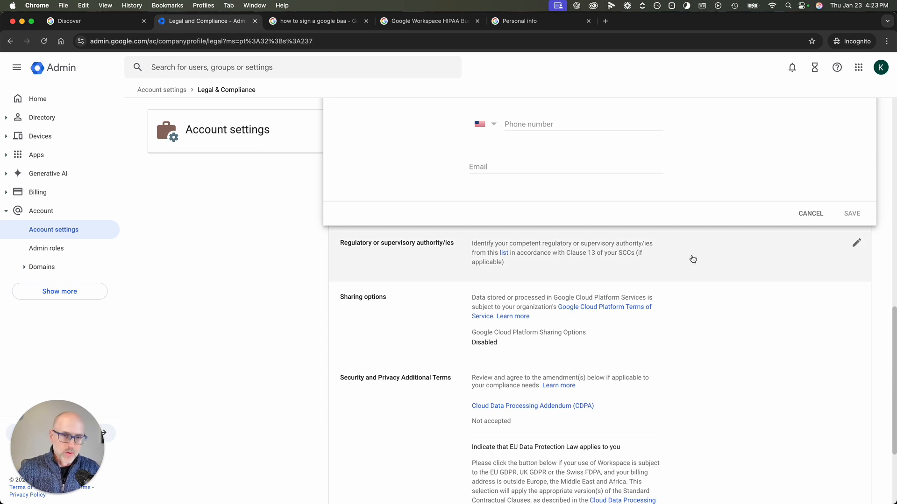
{"action": "scroll", "scroll_direction": "down", "scroll_amount": 3}
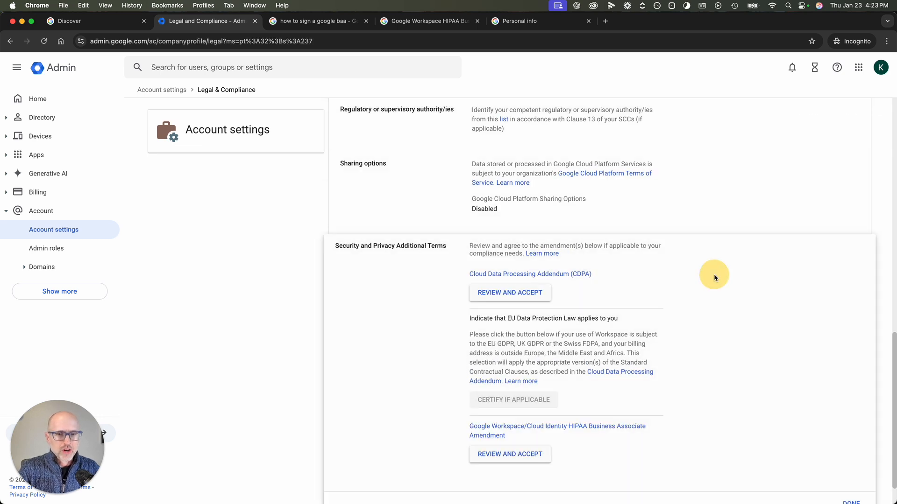
{"action": "mouse_move", "coordinate": [697, 292]}
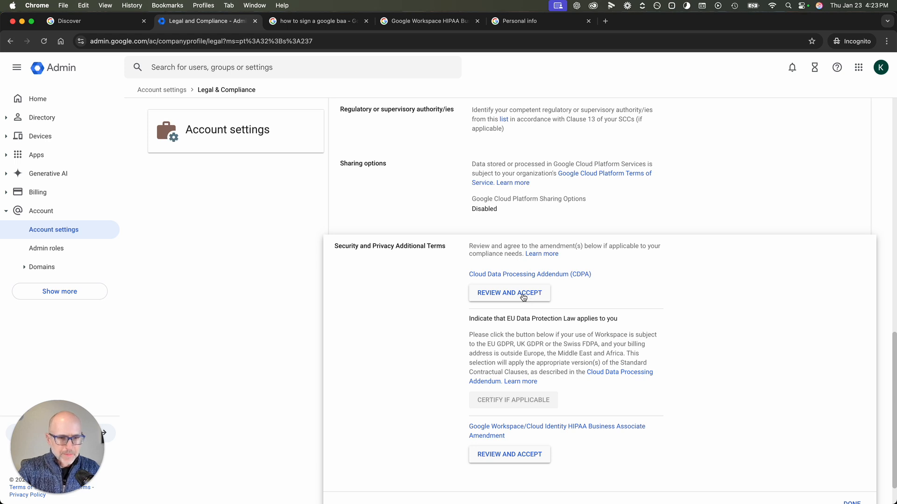
Review and accept the Cloud Data Processing Addendum
{"action": "left_click", "coordinate": [508, 293]}
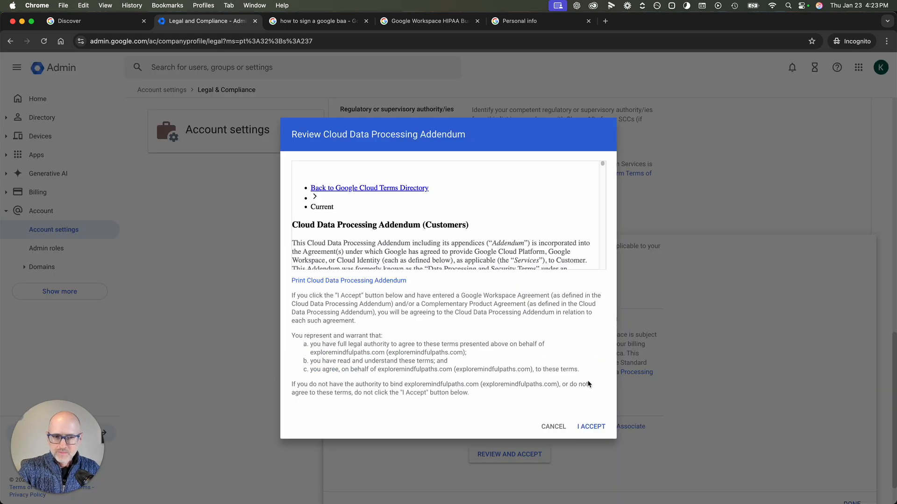
{"action": "mouse_move", "coordinate": [590, 426]}
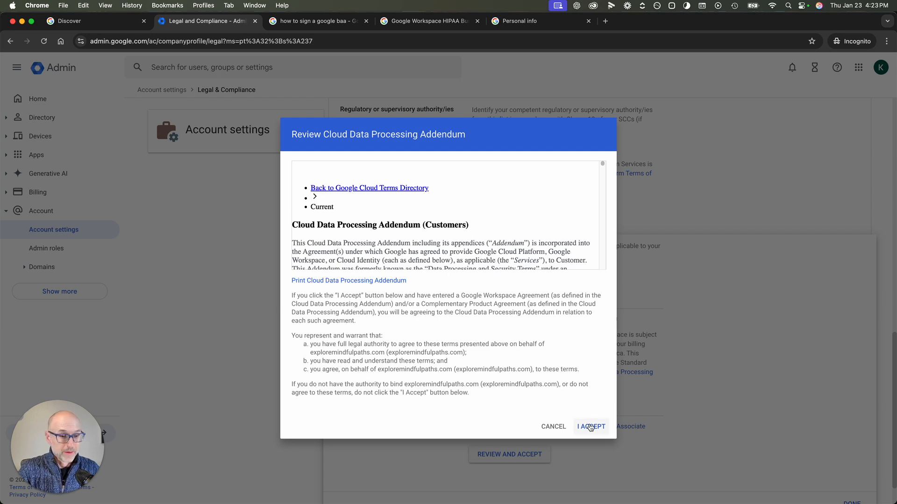
{"action": "left_click", "coordinate": [590, 426]}
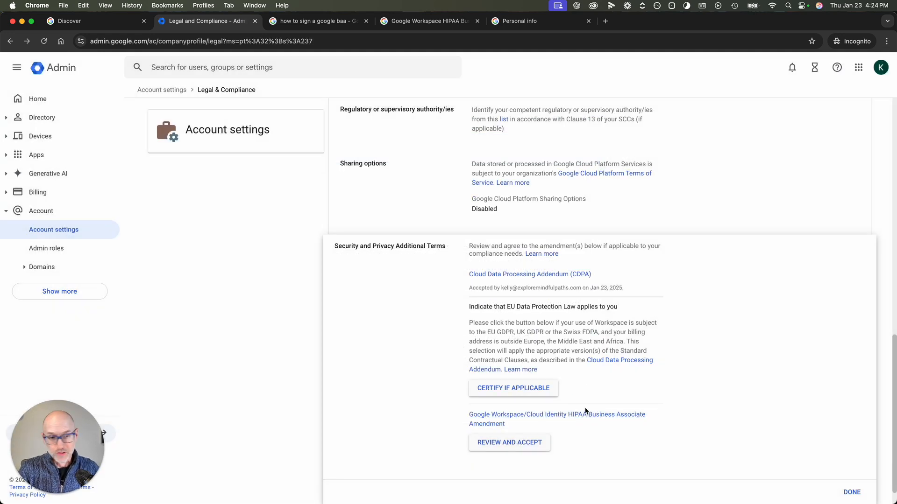
{"action": "mouse_move", "coordinate": [680, 362]}
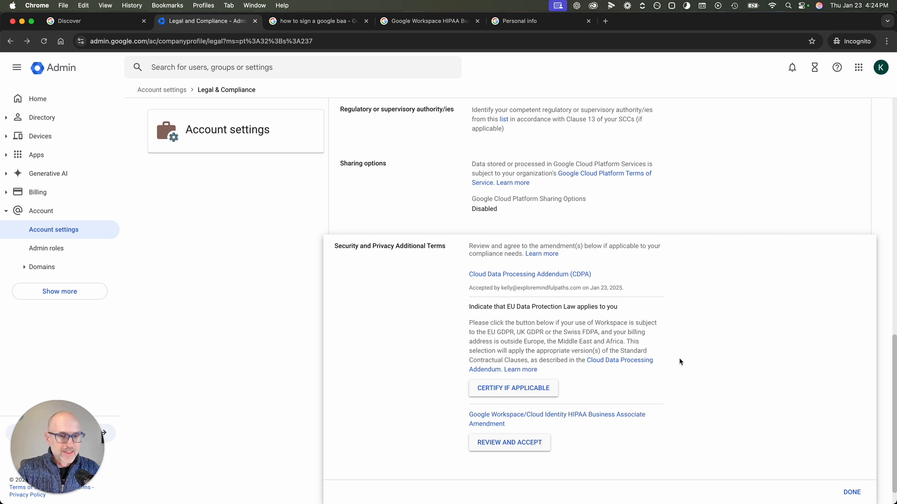
{"action": "mouse_move", "coordinate": [643, 343]}
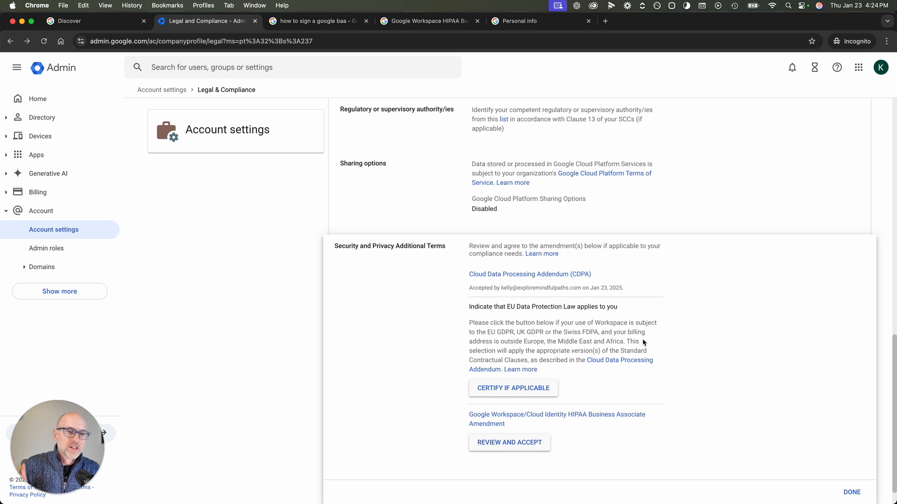
{"action": "mouse_move", "coordinate": [658, 341]}
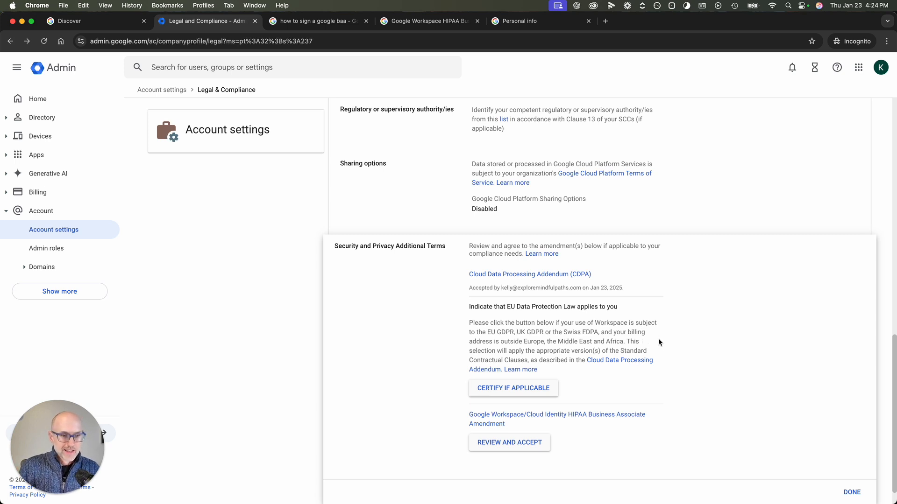
{"action": "mouse_move", "coordinate": [628, 341]}
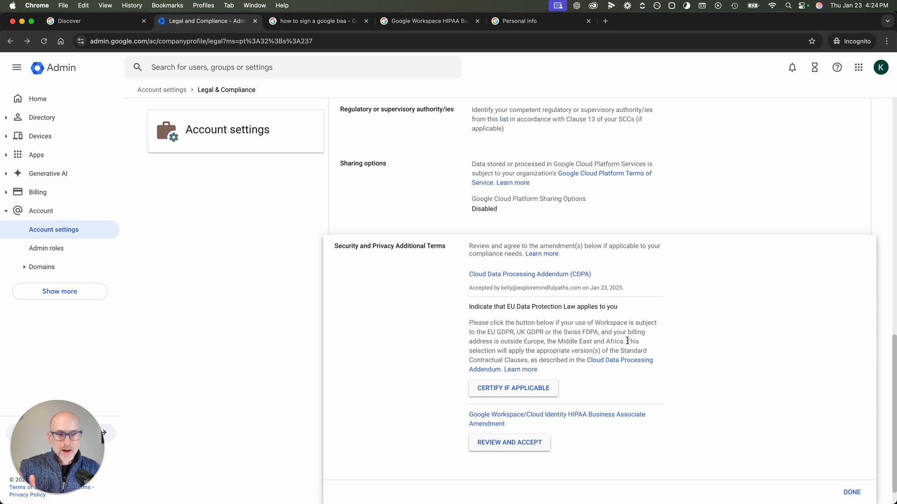
{"action": "mouse_move", "coordinate": [605, 358]}
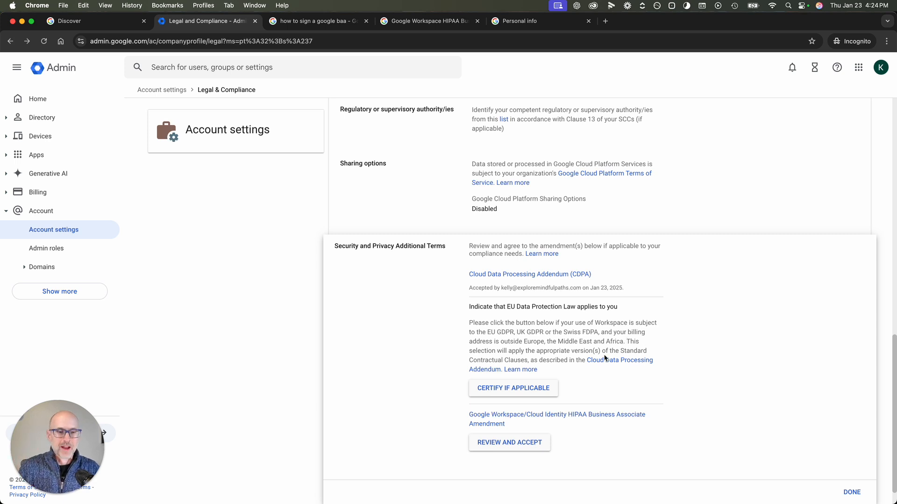
{"action": "mouse_move", "coordinate": [527, 391]}
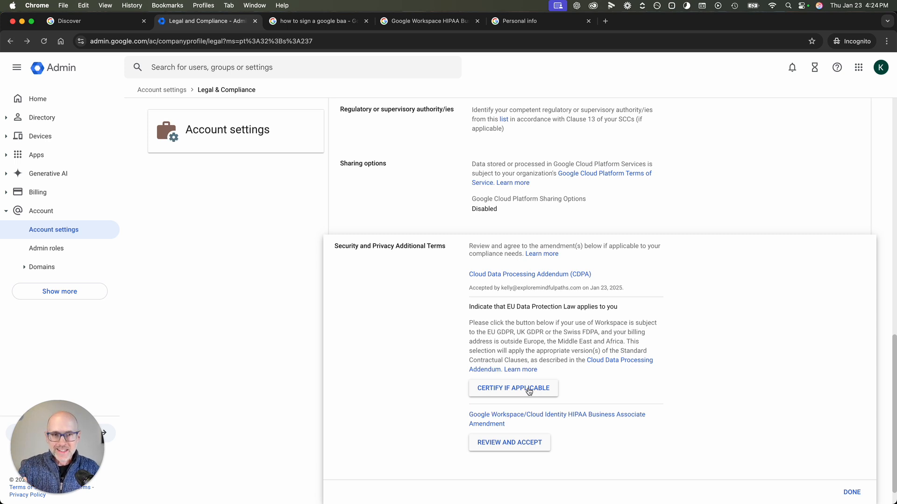
{"action": "mouse_move", "coordinate": [528, 396]}
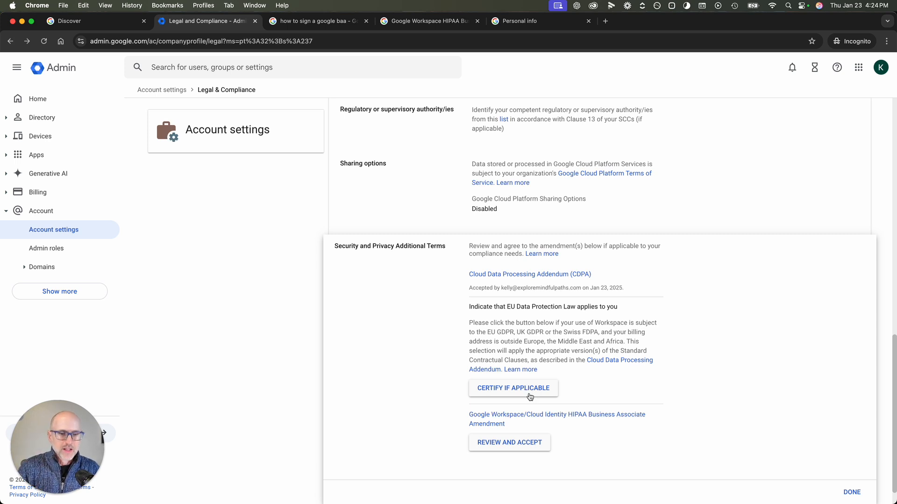
Certify that EU Data Protection Law applies, dated Jan 23, 2025
{"action": "left_click", "coordinate": [513, 388]}
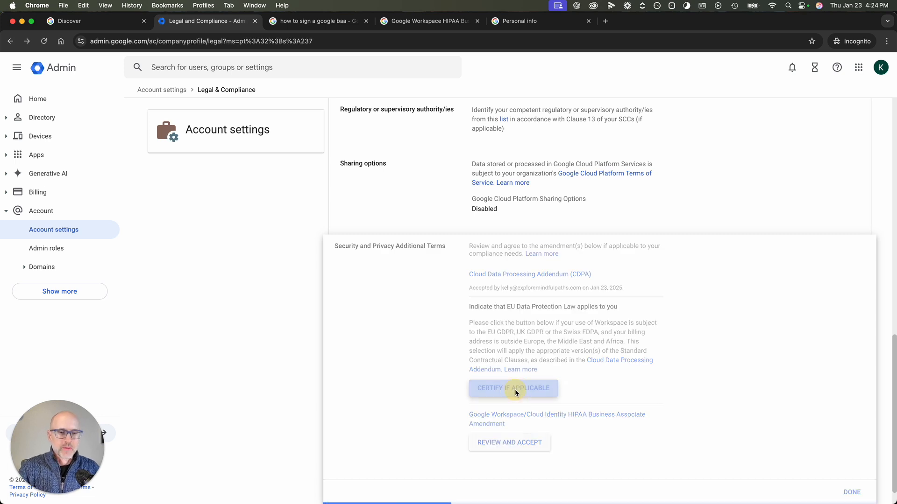
{"action": "left_click", "coordinate": [512, 388]}
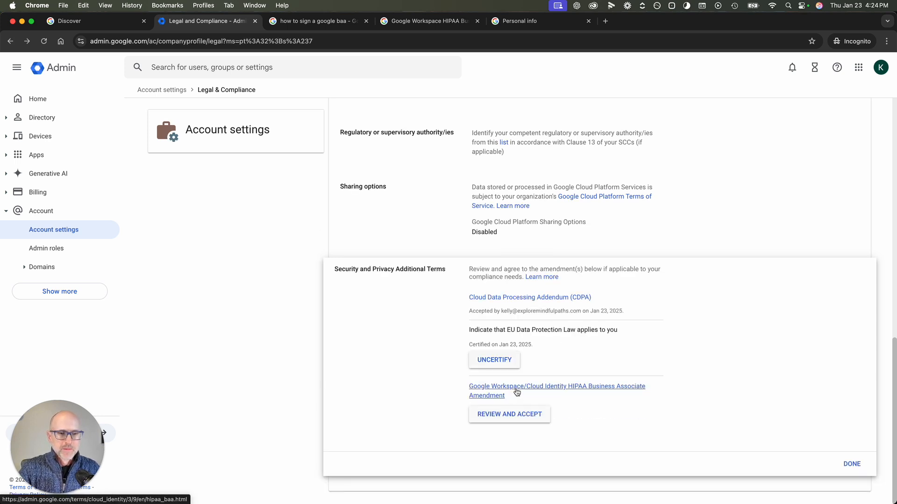
{"action": "mouse_move", "coordinate": [535, 414]}
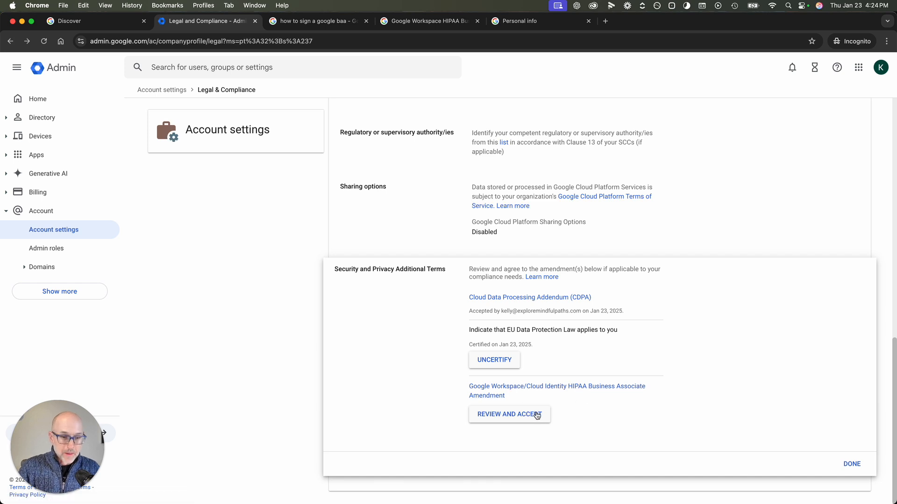
{"action": "mouse_move", "coordinate": [549, 389]}
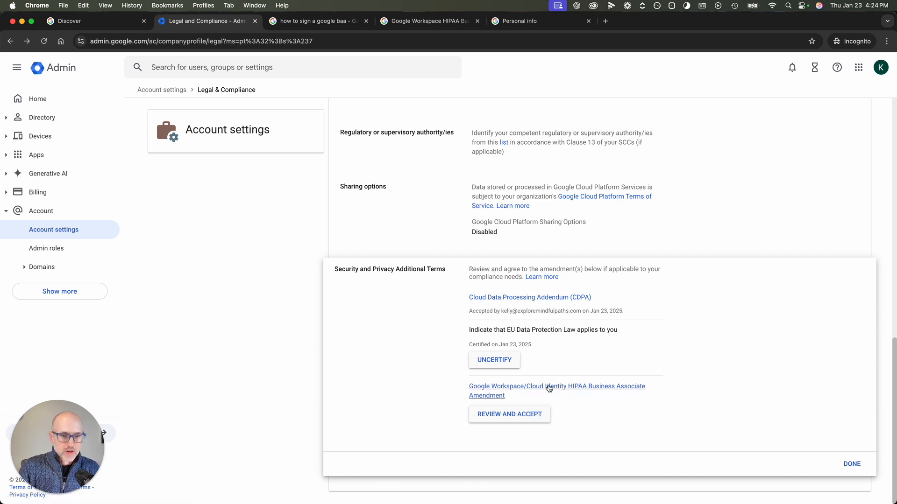
{"action": "mouse_move", "coordinate": [611, 393]}
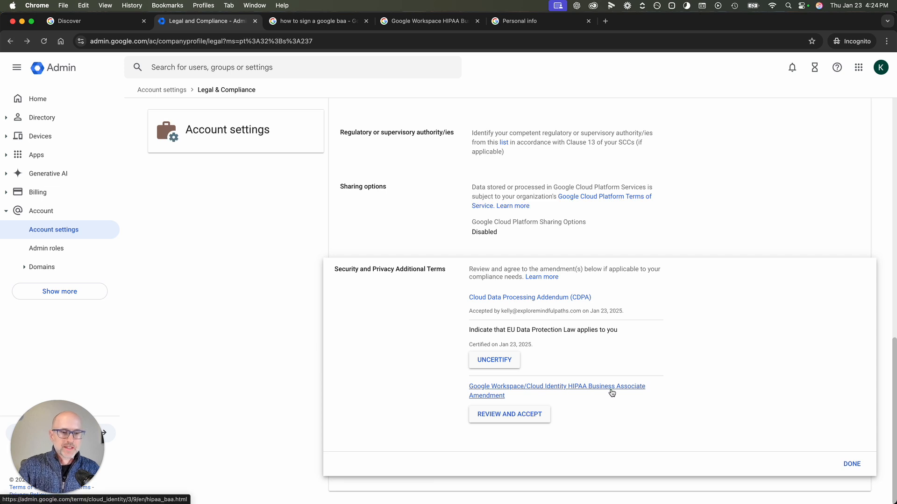
Accept the HIPAA Business Associate Amendment, answering Yes to Covered Entity, PHI use and signing authority
{"action": "left_click", "coordinate": [508, 414]}
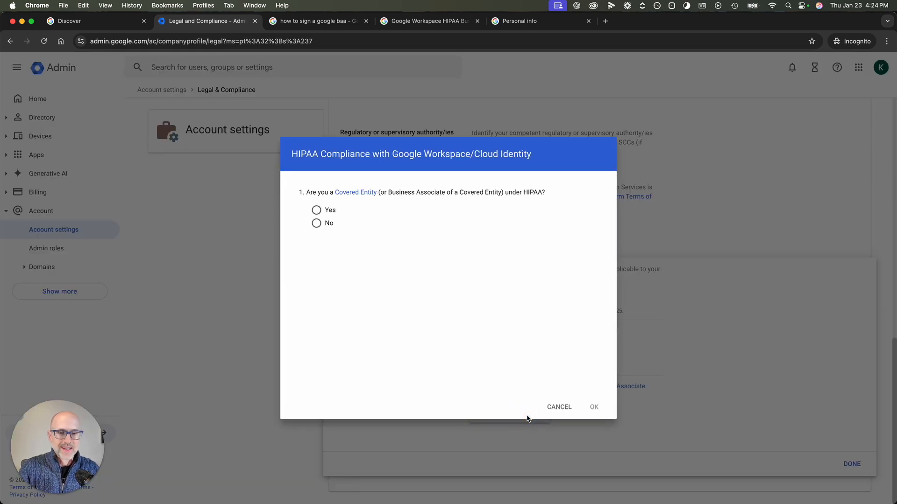
{"action": "mouse_move", "coordinate": [381, 245]}
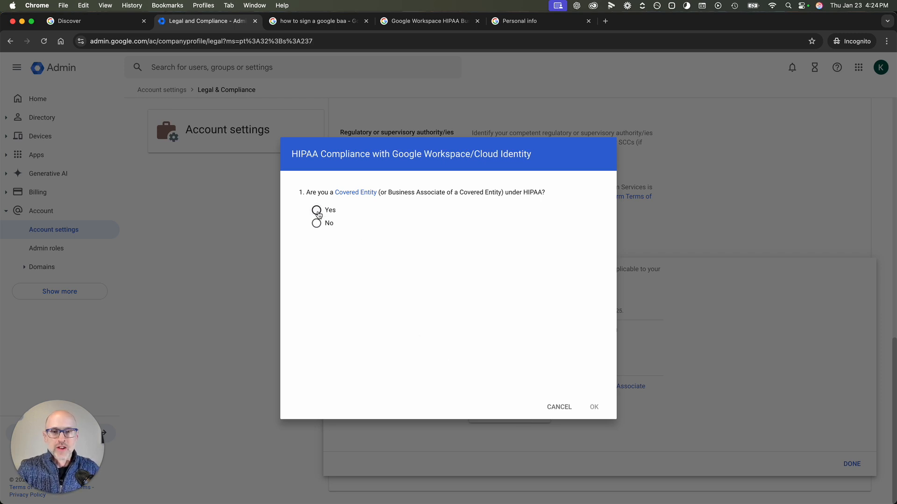
{"action": "left_click", "coordinate": [317, 210]}
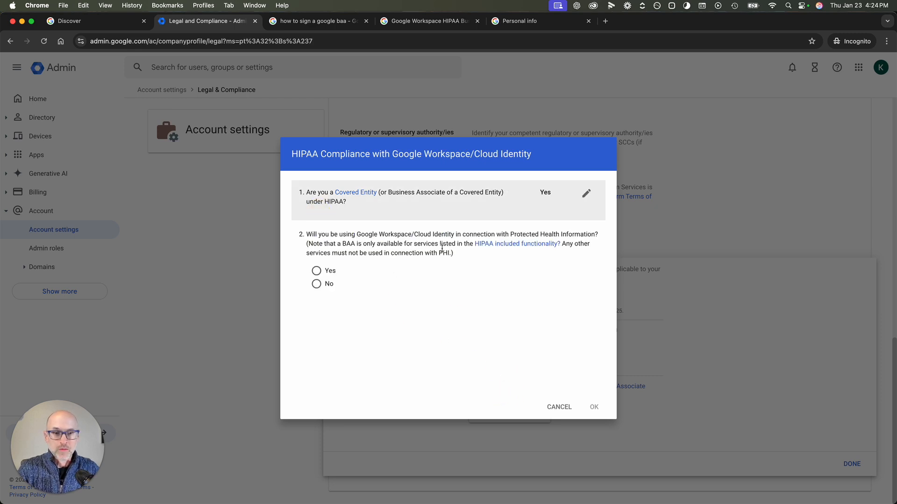
{"action": "left_click", "coordinate": [317, 271]}
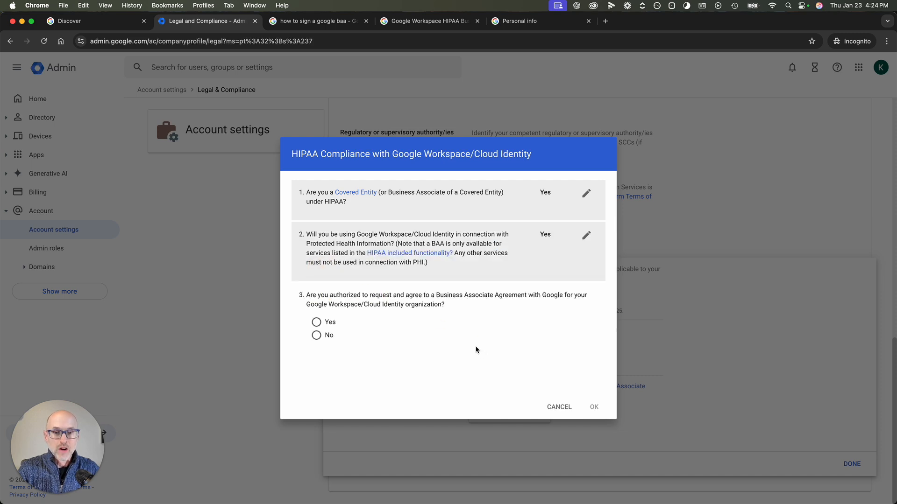
{"action": "mouse_move", "coordinate": [451, 317]}
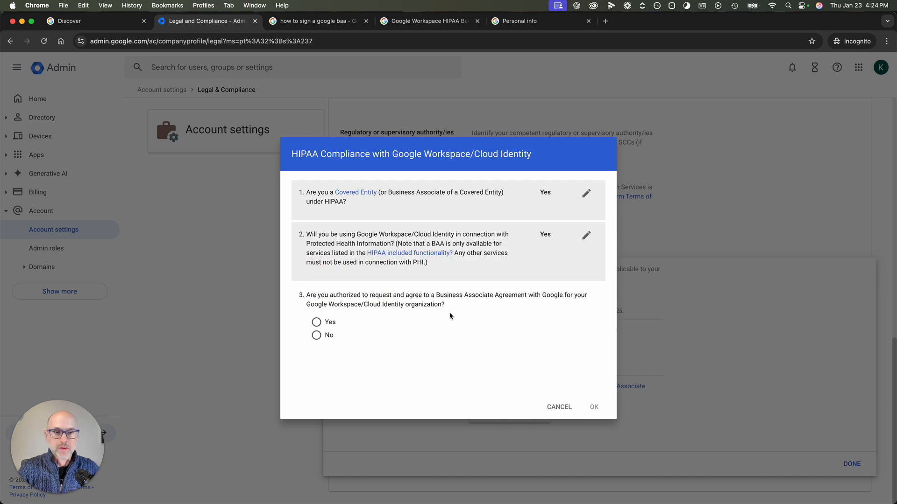
{"action": "left_click", "coordinate": [317, 322]}
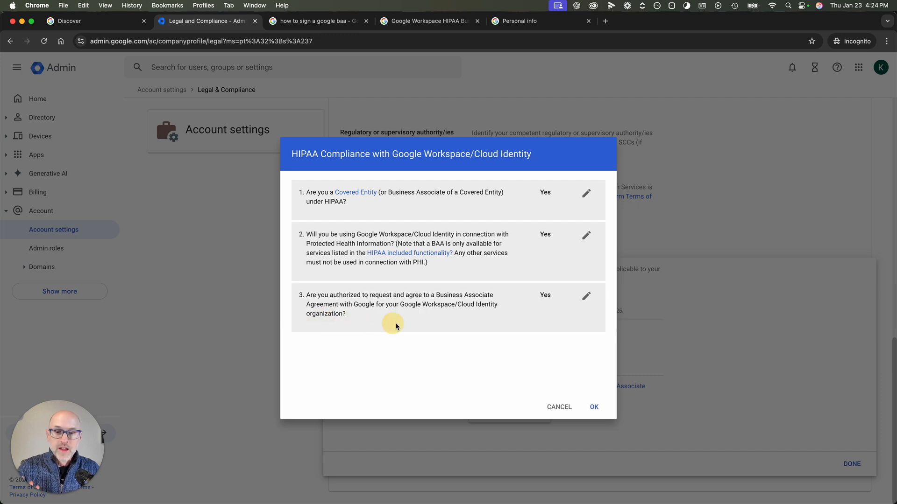
{"action": "left_click", "coordinate": [594, 406]}
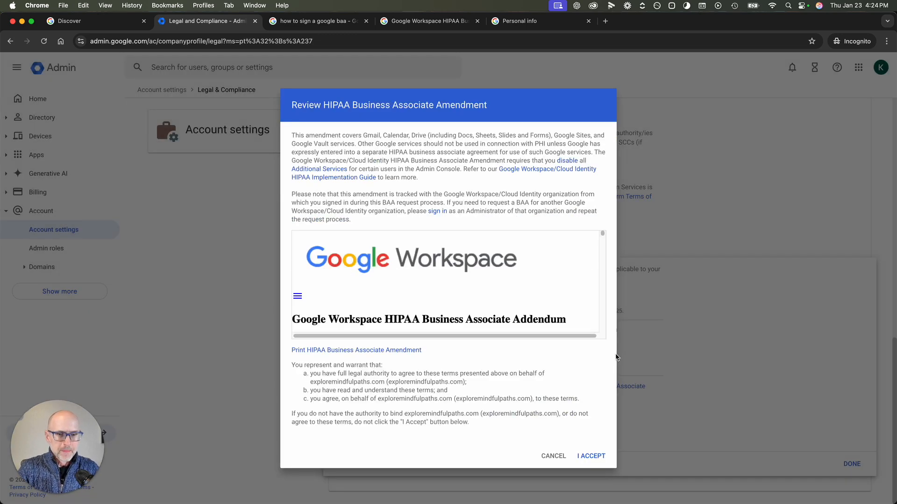
{"action": "mouse_move", "coordinate": [591, 456]}
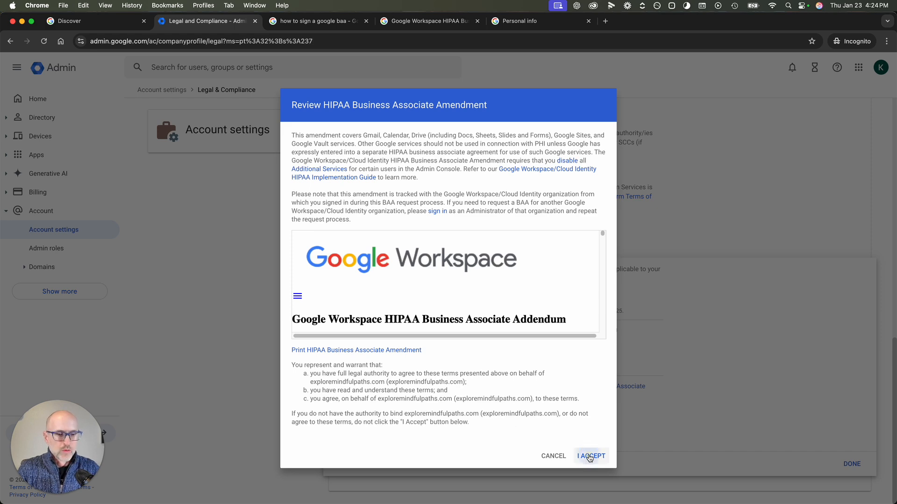
{"action": "left_click", "coordinate": [591, 456]}
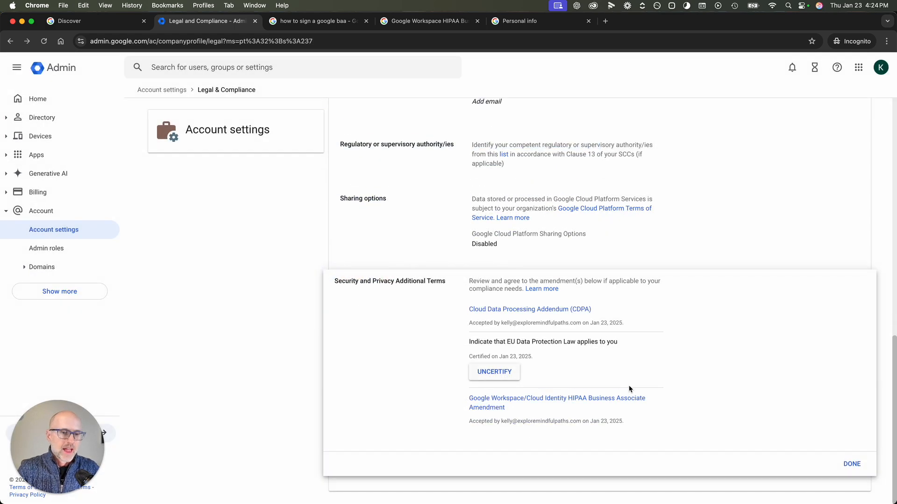
{"action": "scroll", "scroll_direction": "up", "scroll_amount": 3}
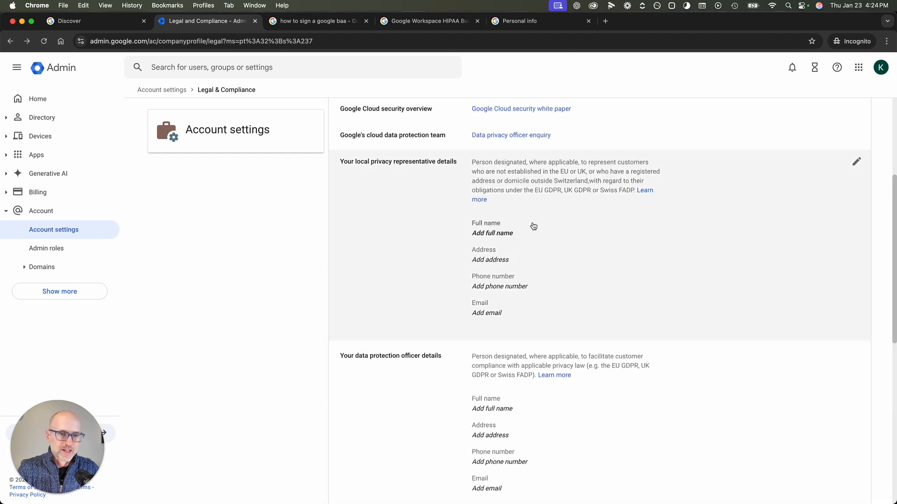
{"action": "scroll", "scroll_direction": "down", "scroll_amount": 3}
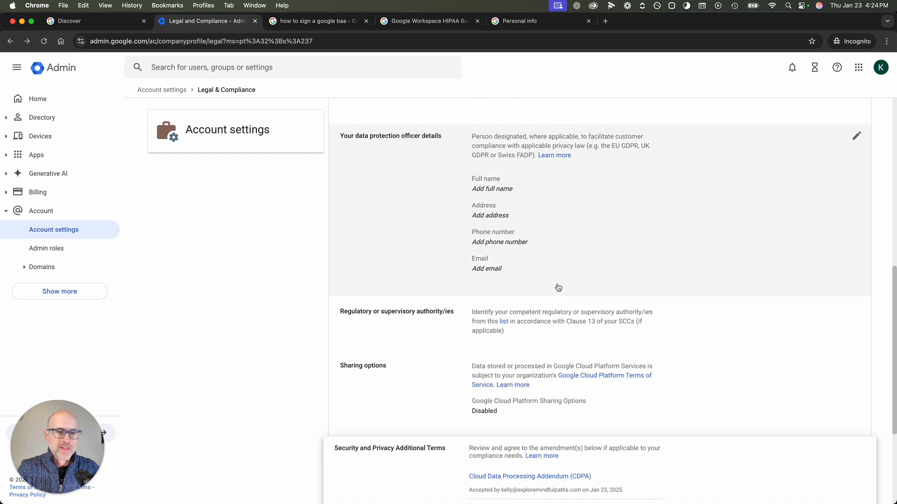
{"action": "scroll", "scroll_direction": "down", "scroll_amount": 3}
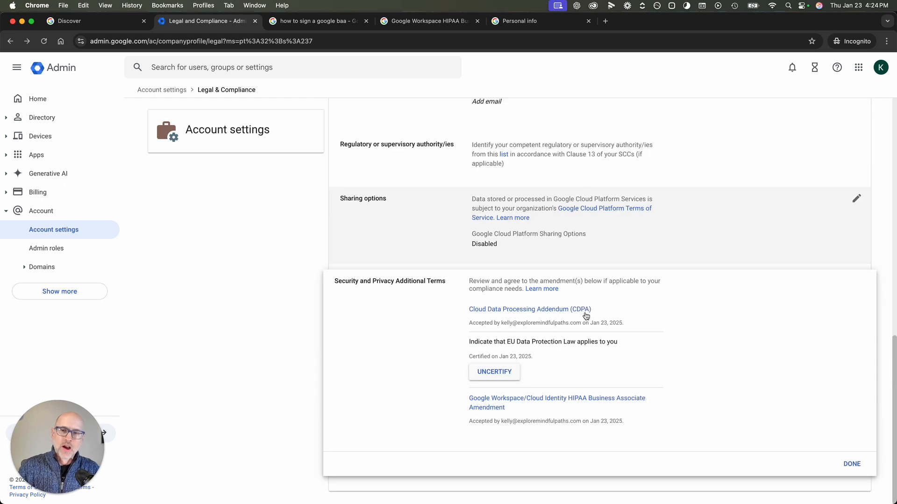